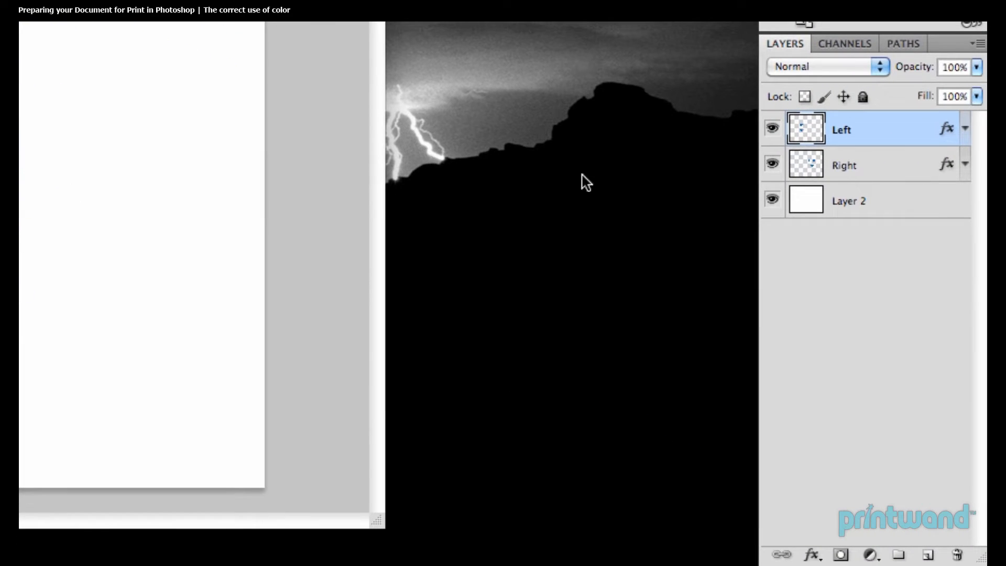
Open the Left layer's Color Overlay style and inspect its colour swatch.
left_click(946, 128)
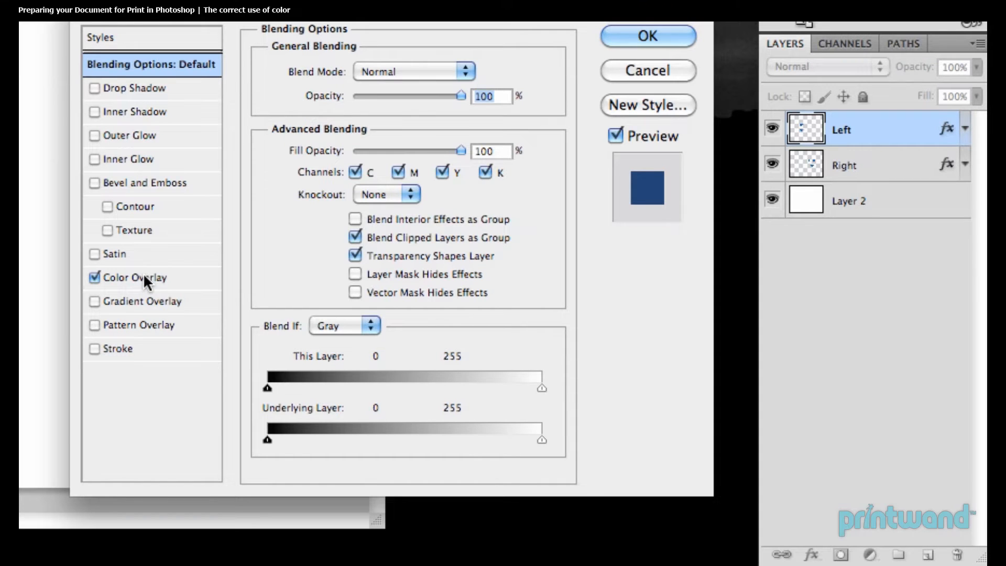
left_click(136, 277)
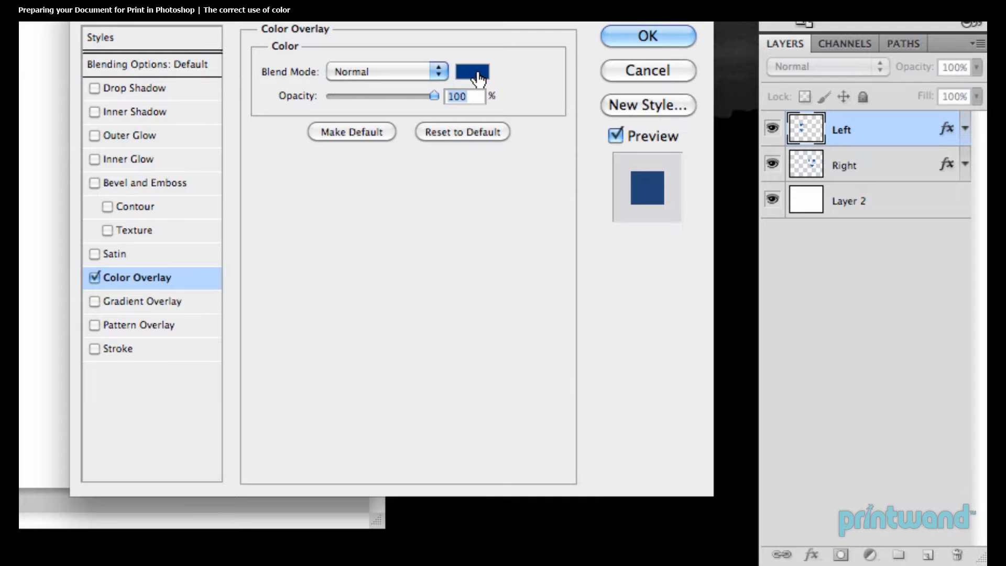
left_click(471, 71)
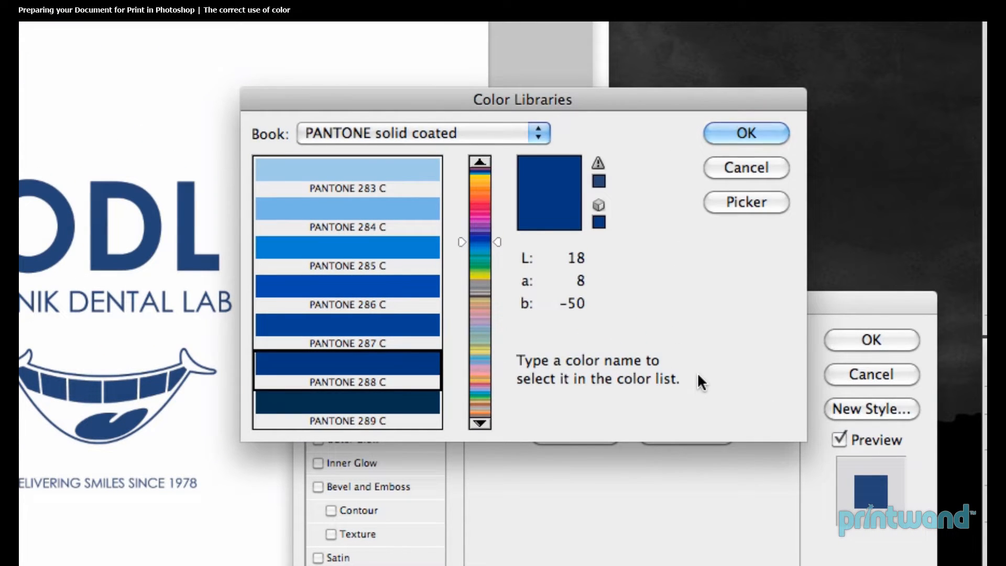
mouse_move(737, 343)
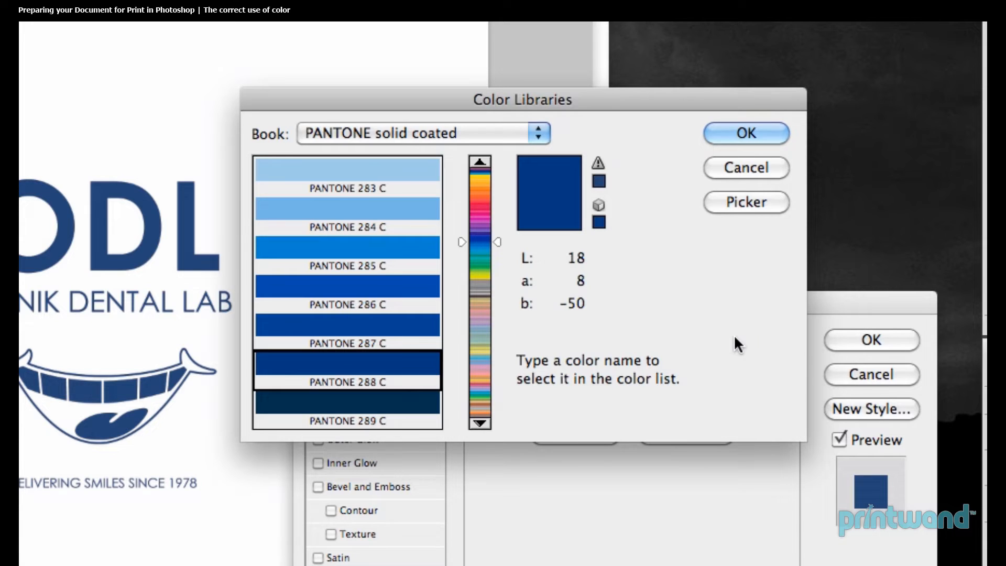
mouse_move(752, 289)
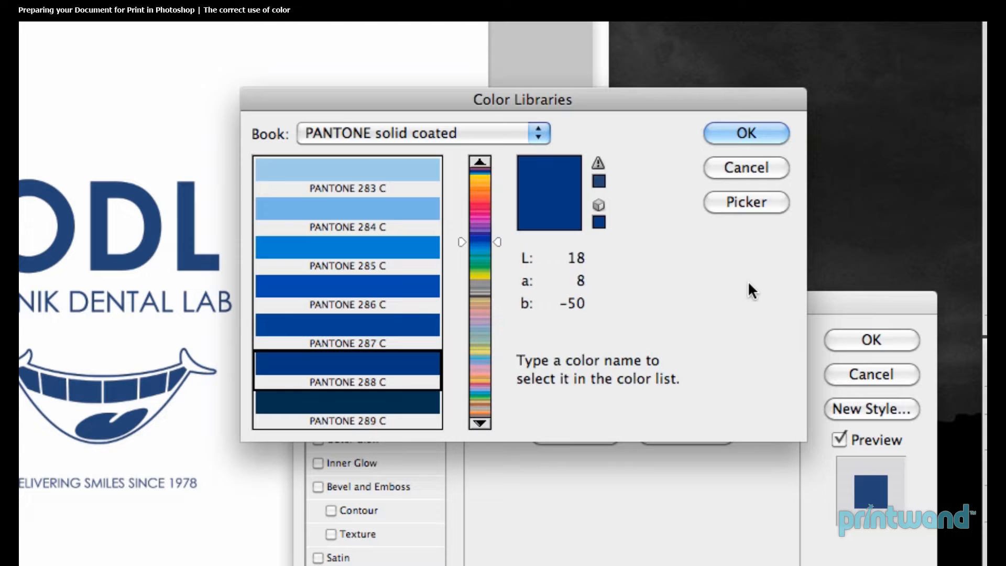
Close the colour library showing PANTONE 288 C without changes.
left_click(745, 133)
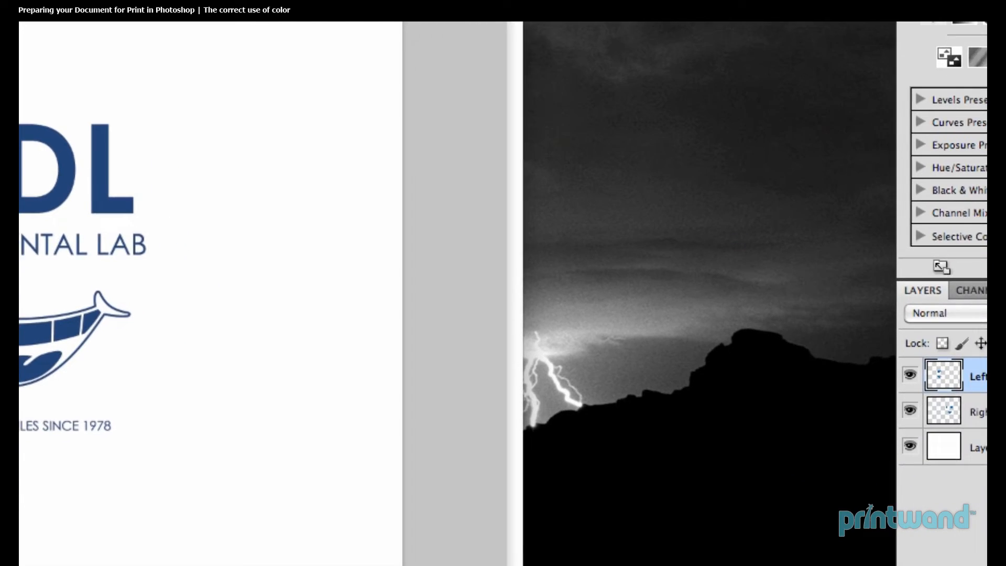
Open the Right layer's Color Overlay picker showing process blue C100 M86 Y26 K20.
left_click(846, 321)
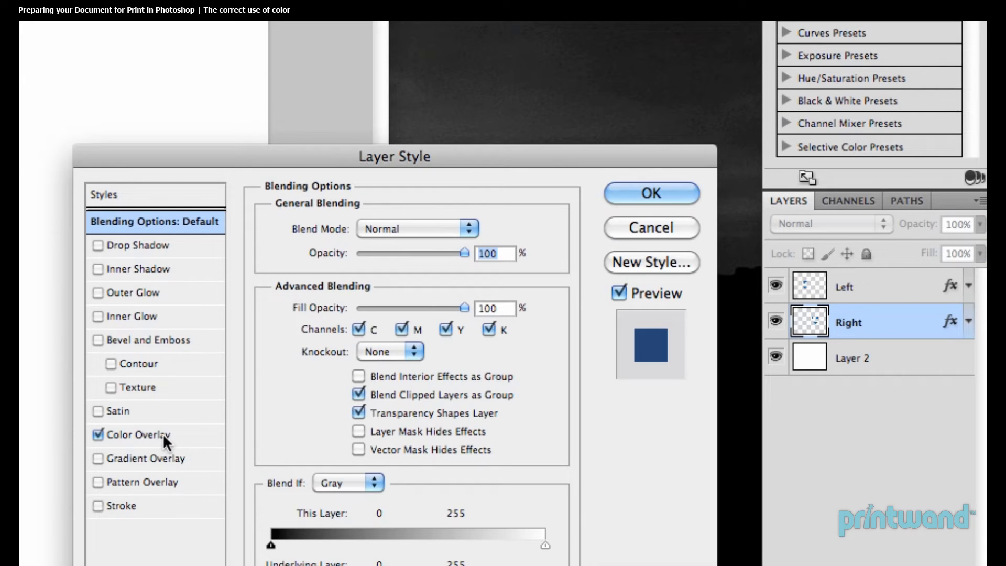
left_click(142, 434)
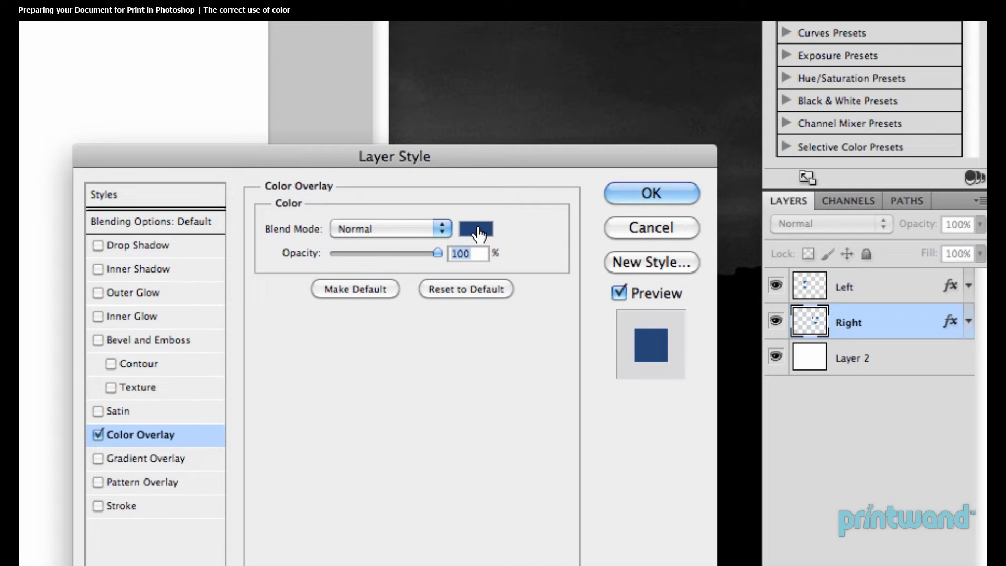
left_click(475, 229)
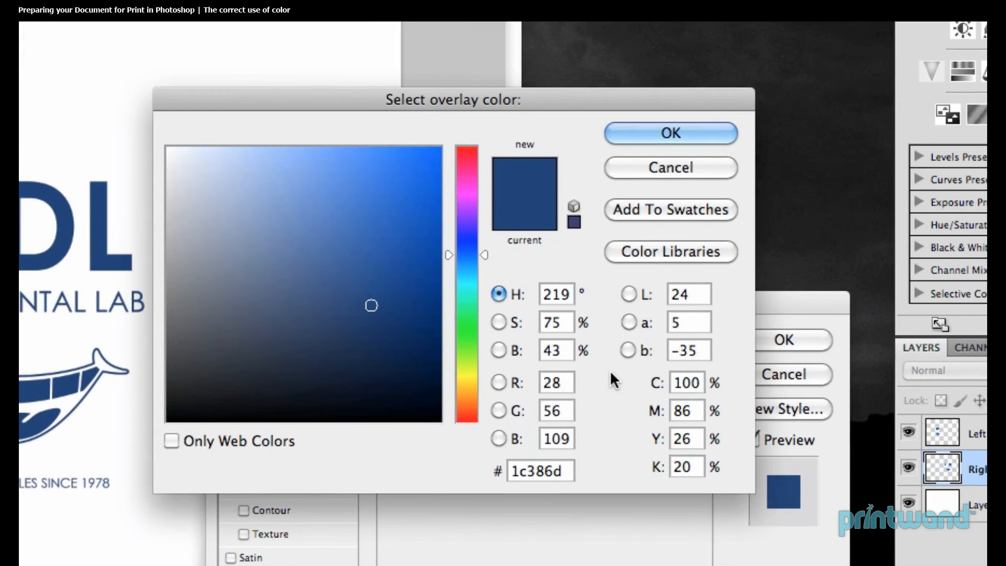